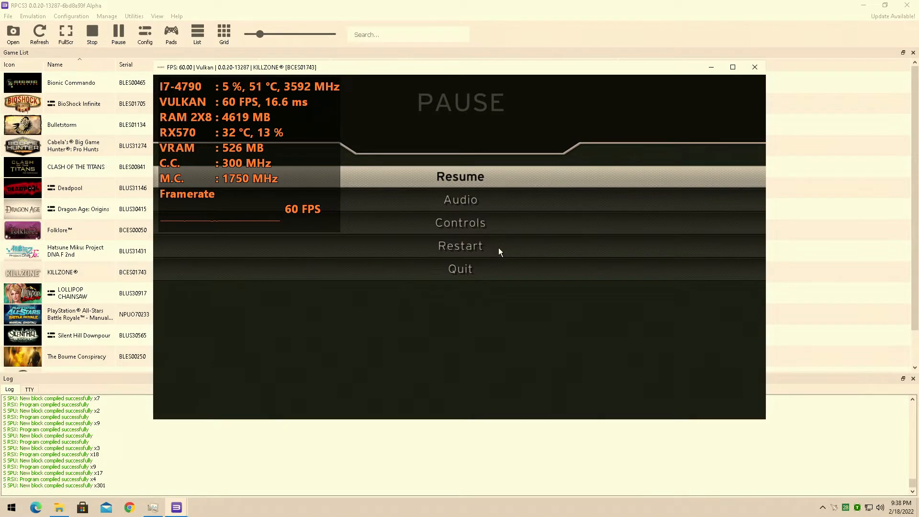
mouse_move(214, 172)
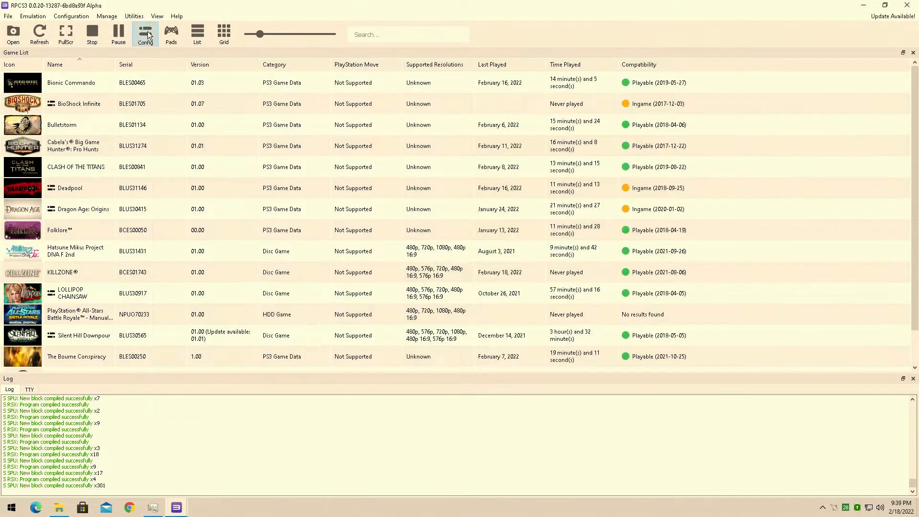
Step: Review the GPU and Network settings in Config, then return to the paused Killzone game full-screen
click(145, 34)
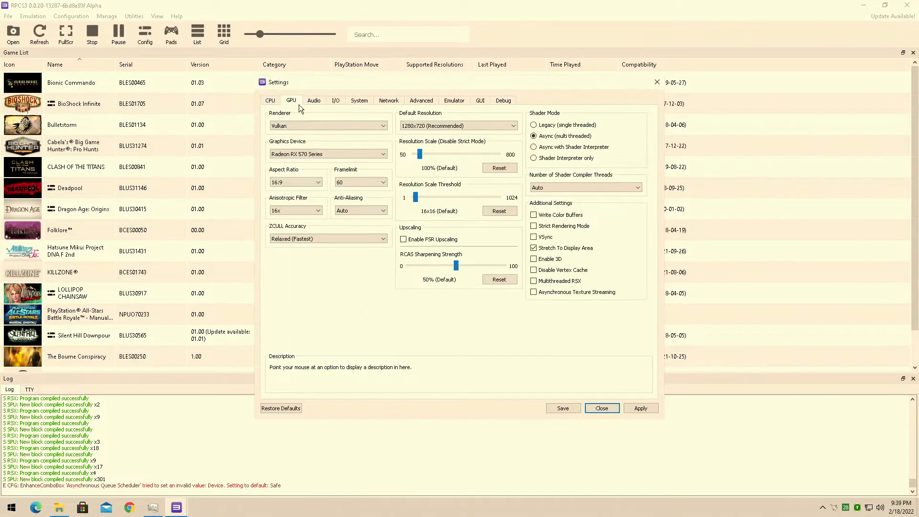
click(389, 101)
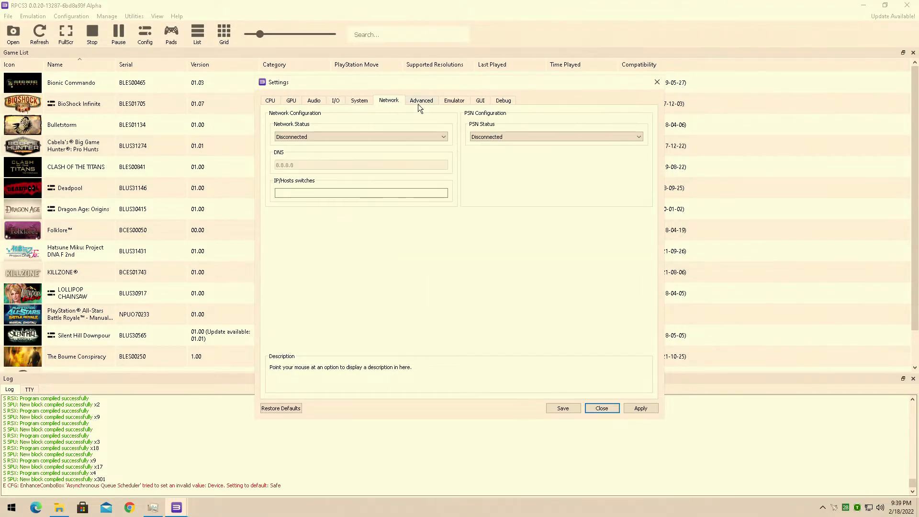
click(504, 100)
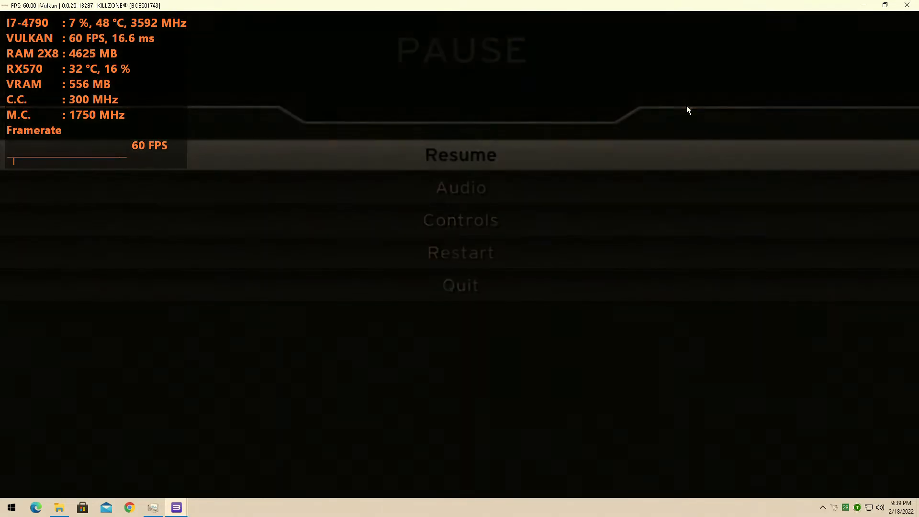
Step: Turn down RPCS3's slider in the Windows Volume Mixer and choose Resume on Killzone's pause menu
click(461, 155)
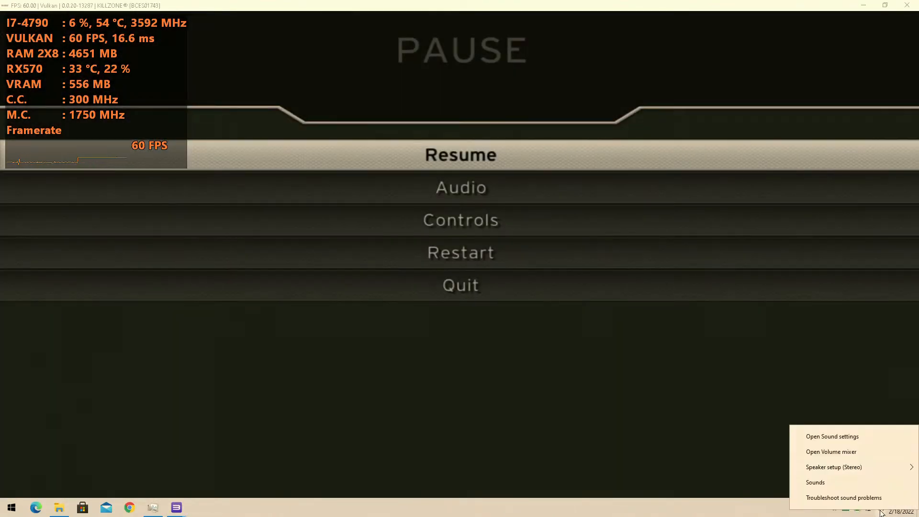
click(832, 452)
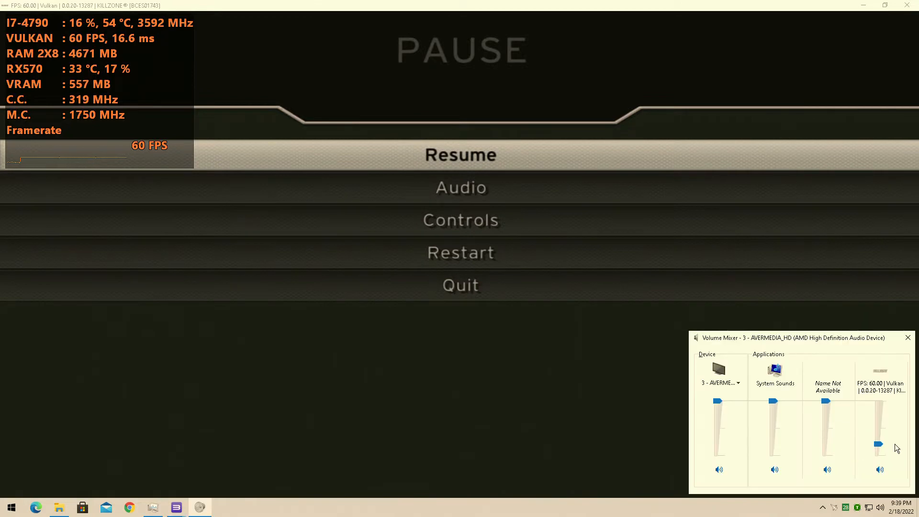
drag(878, 443, 878, 444)
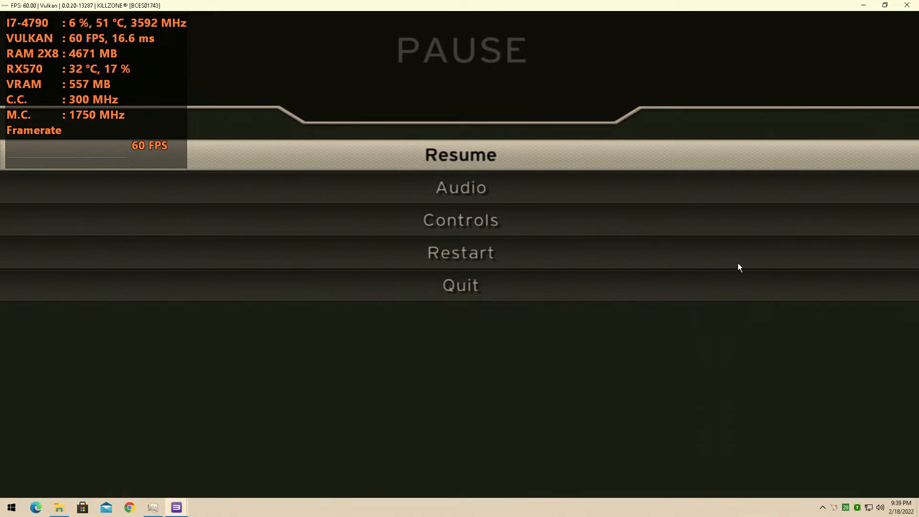
click(461, 154)
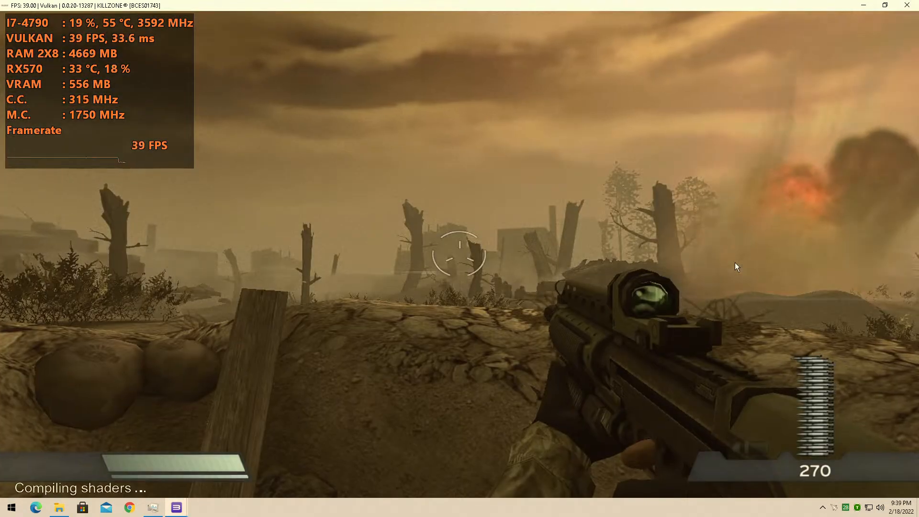